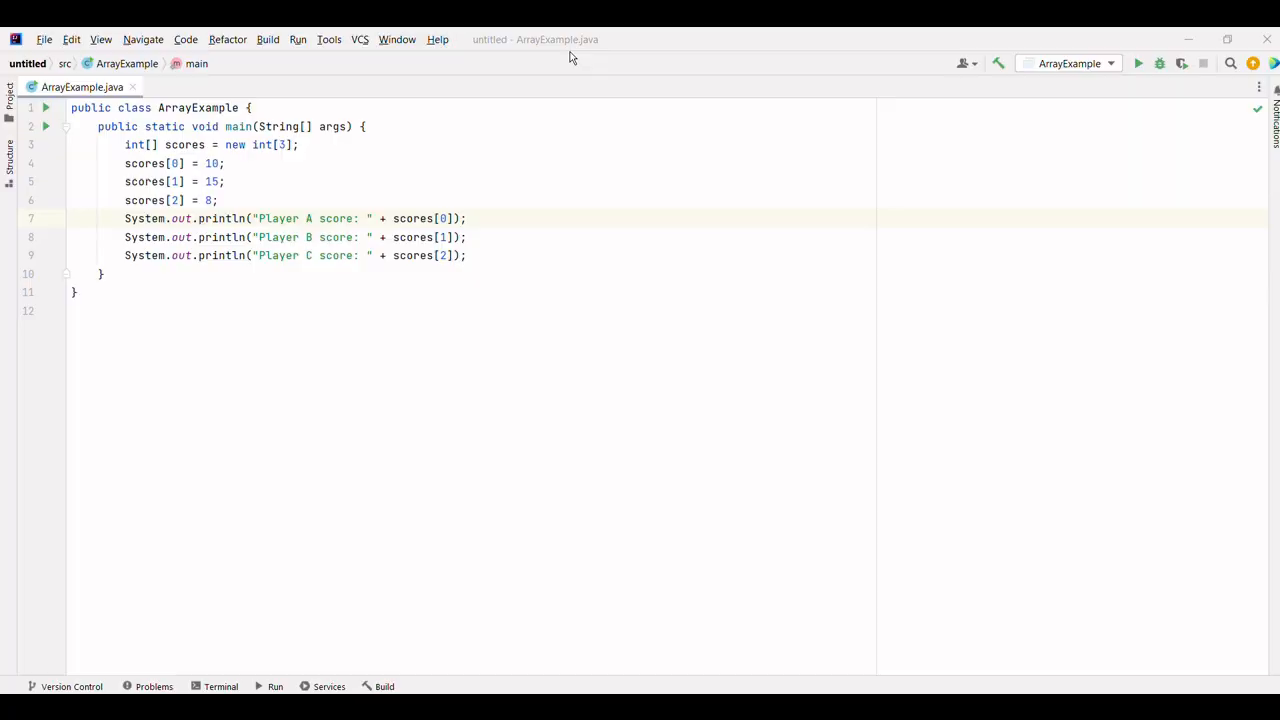
mouse_move(72, 112)
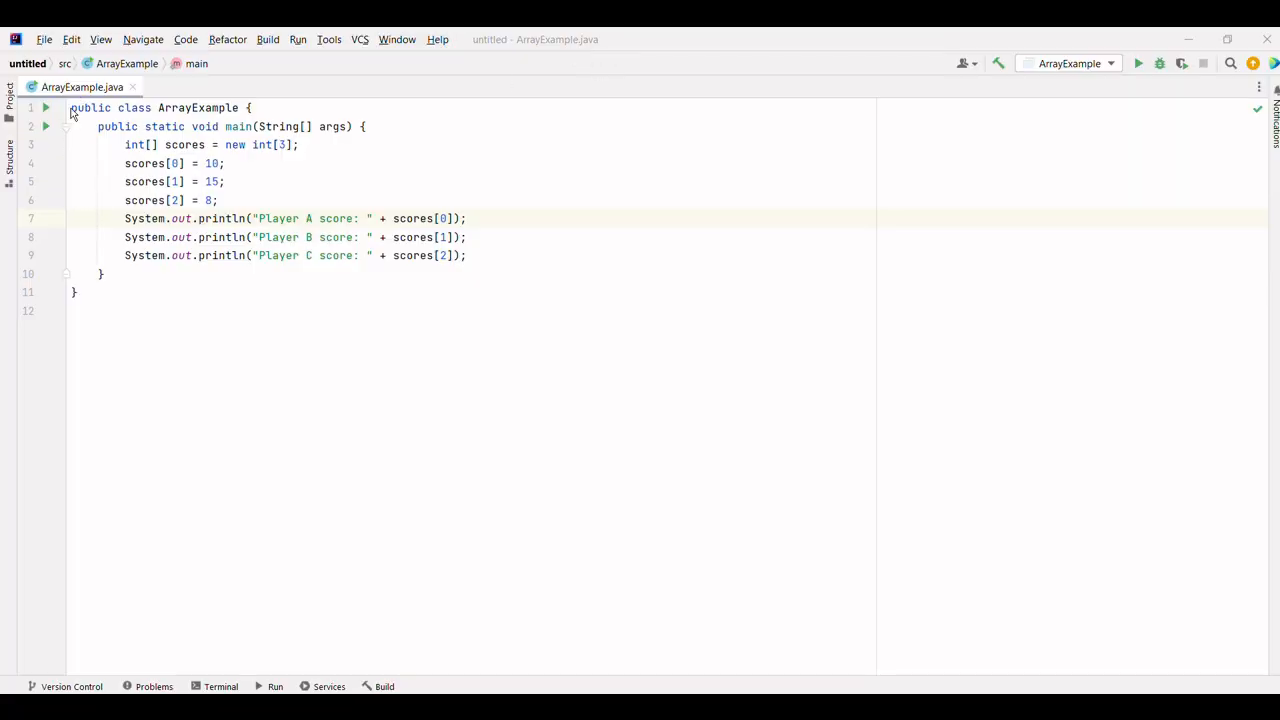
Highlight the scores array, the third score assignment and the Player A label in the code.
key(ctrl+a)
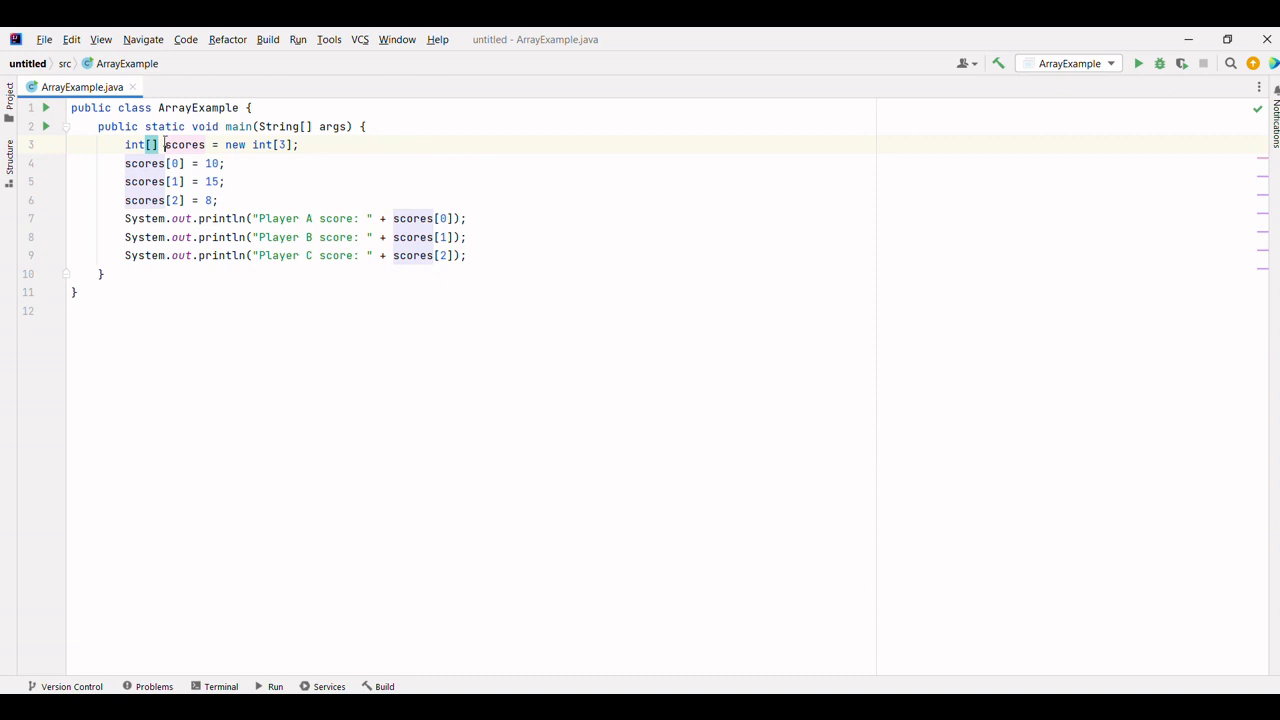
double_click(184, 145)
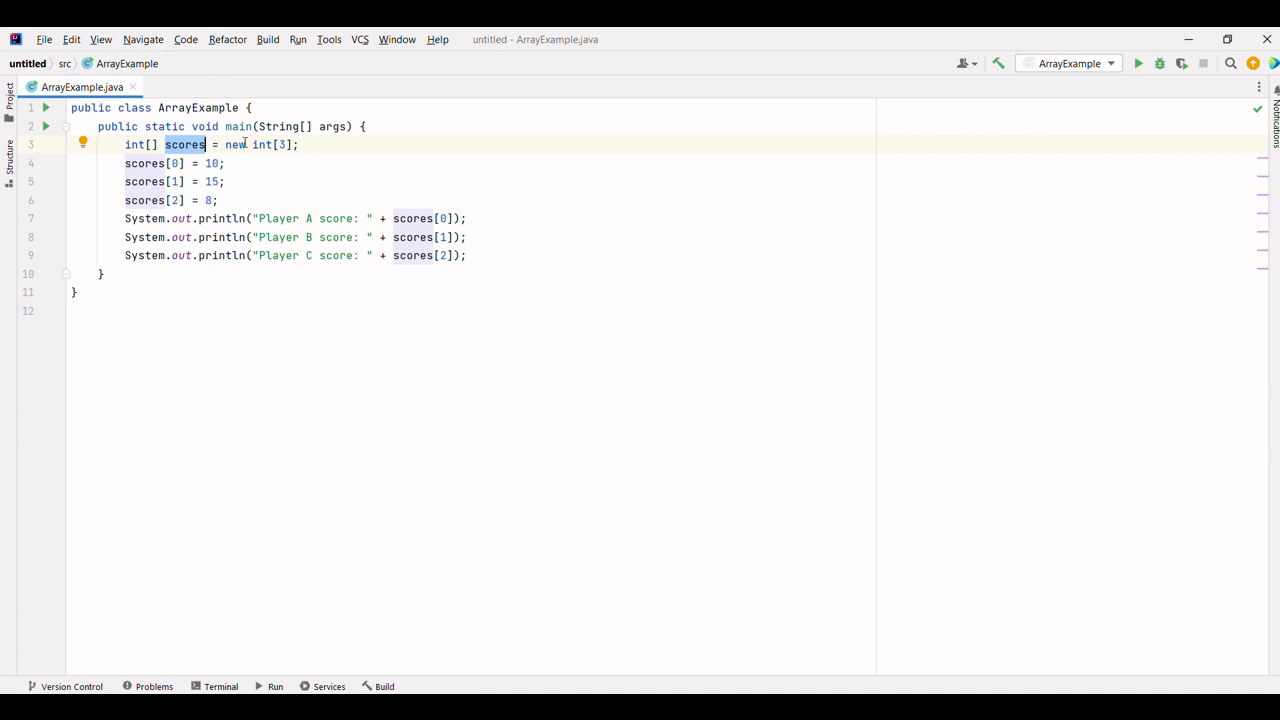
click(262, 144)
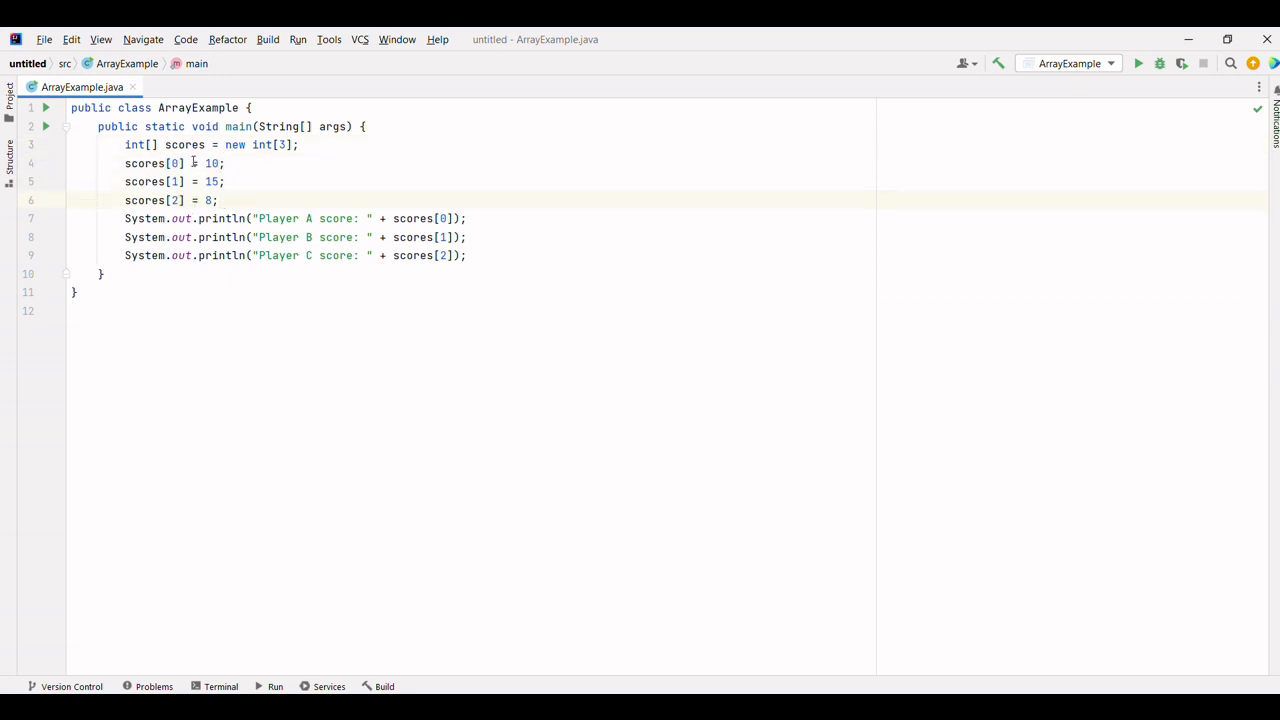
double_click(177, 200)
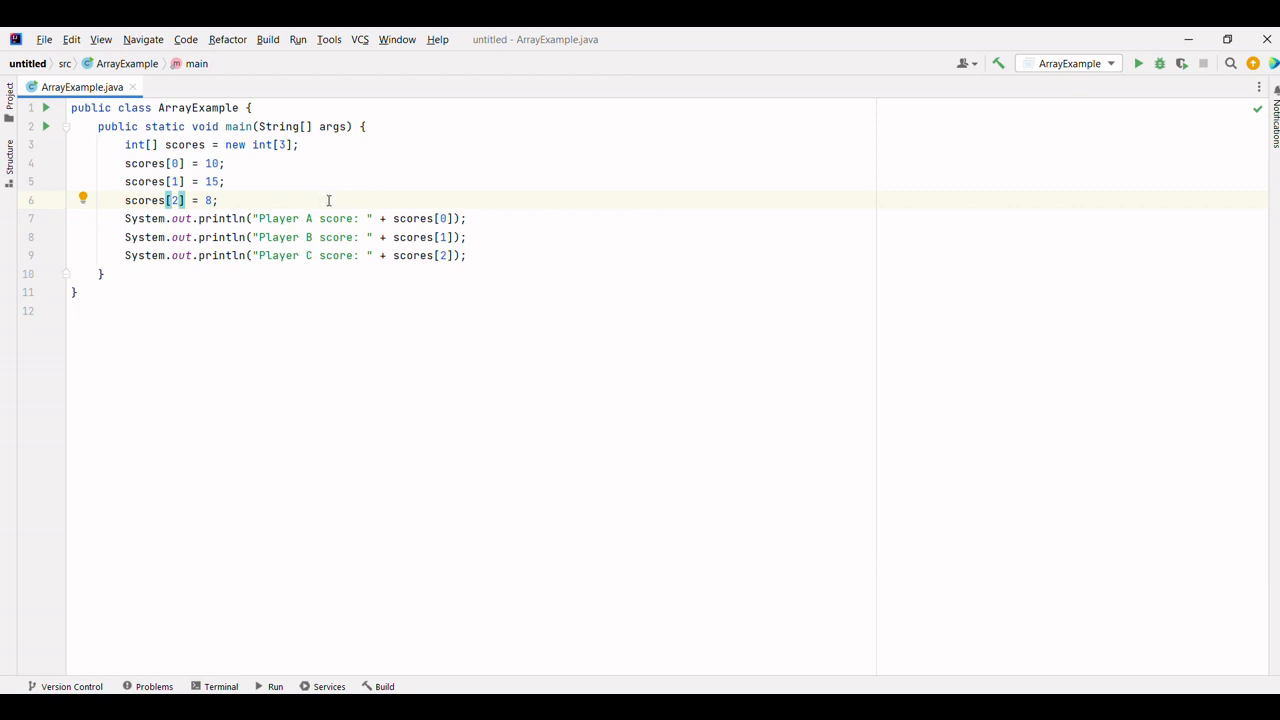
mouse_move(449, 213)
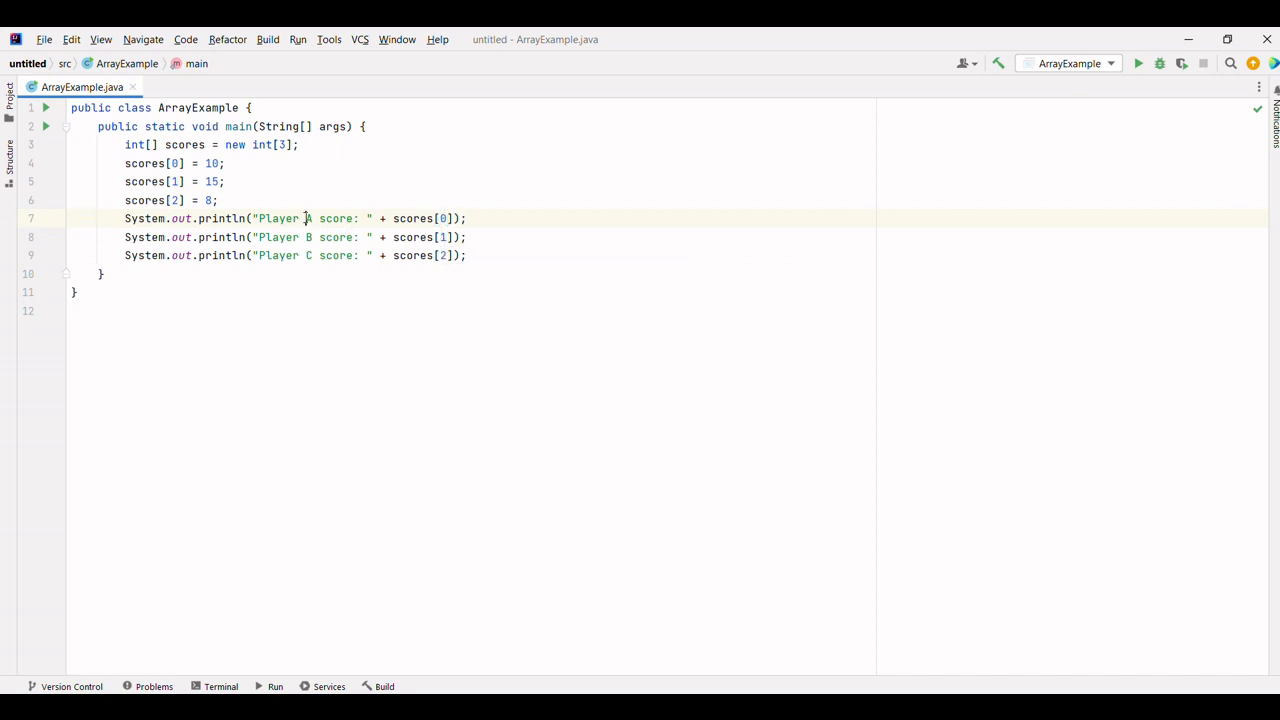
double_click(326, 218)
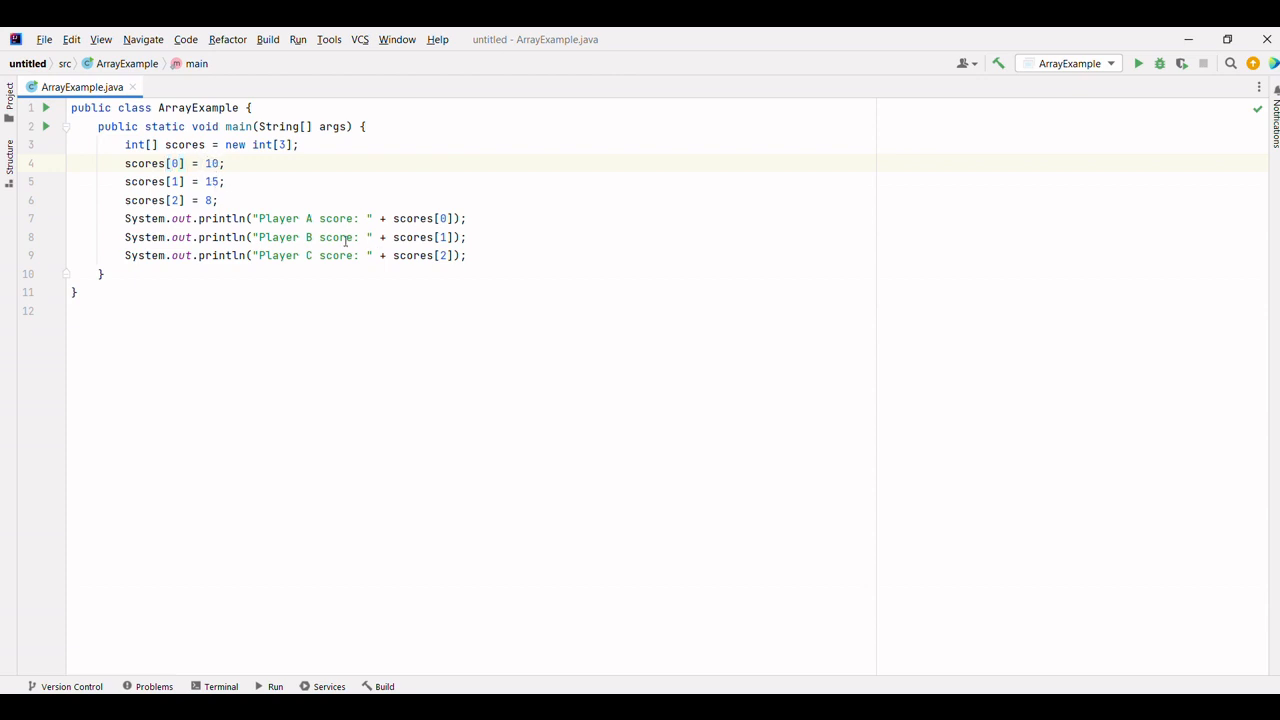
click(445, 237)
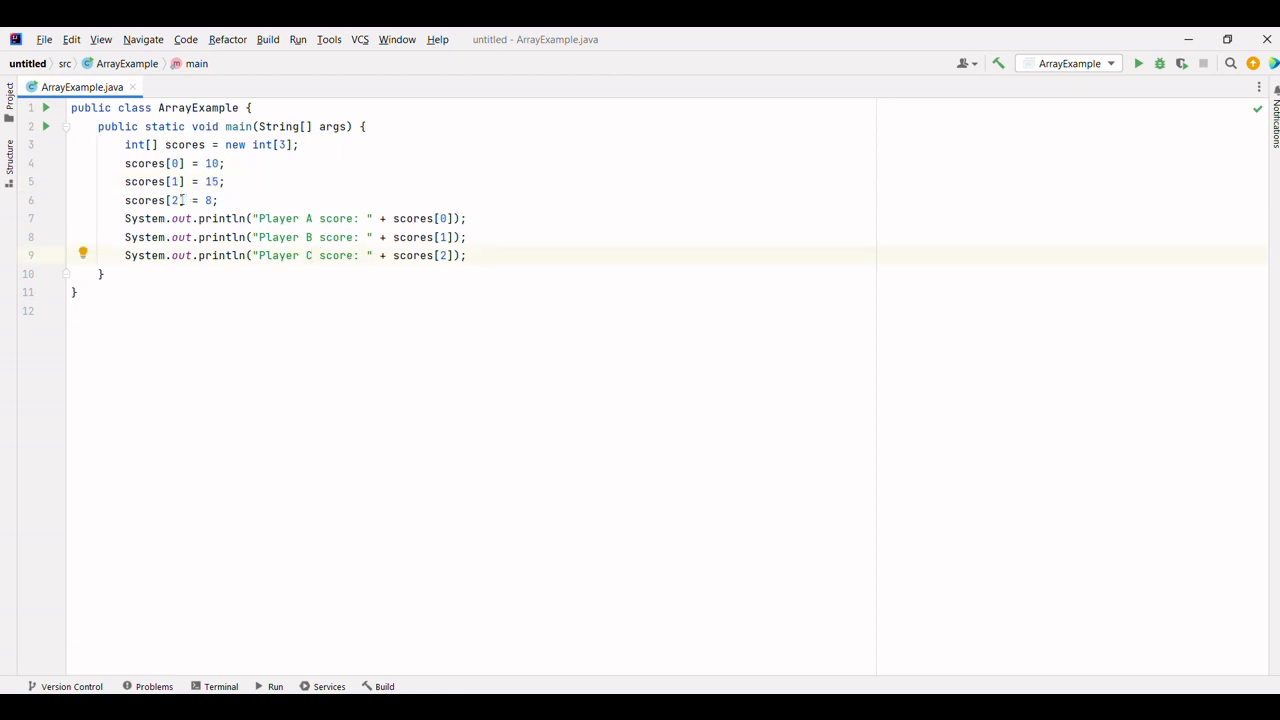
Run ArrayExample and highlight the printed scores: Player A 10, Player B 15, Player C 8.
click(328, 200)
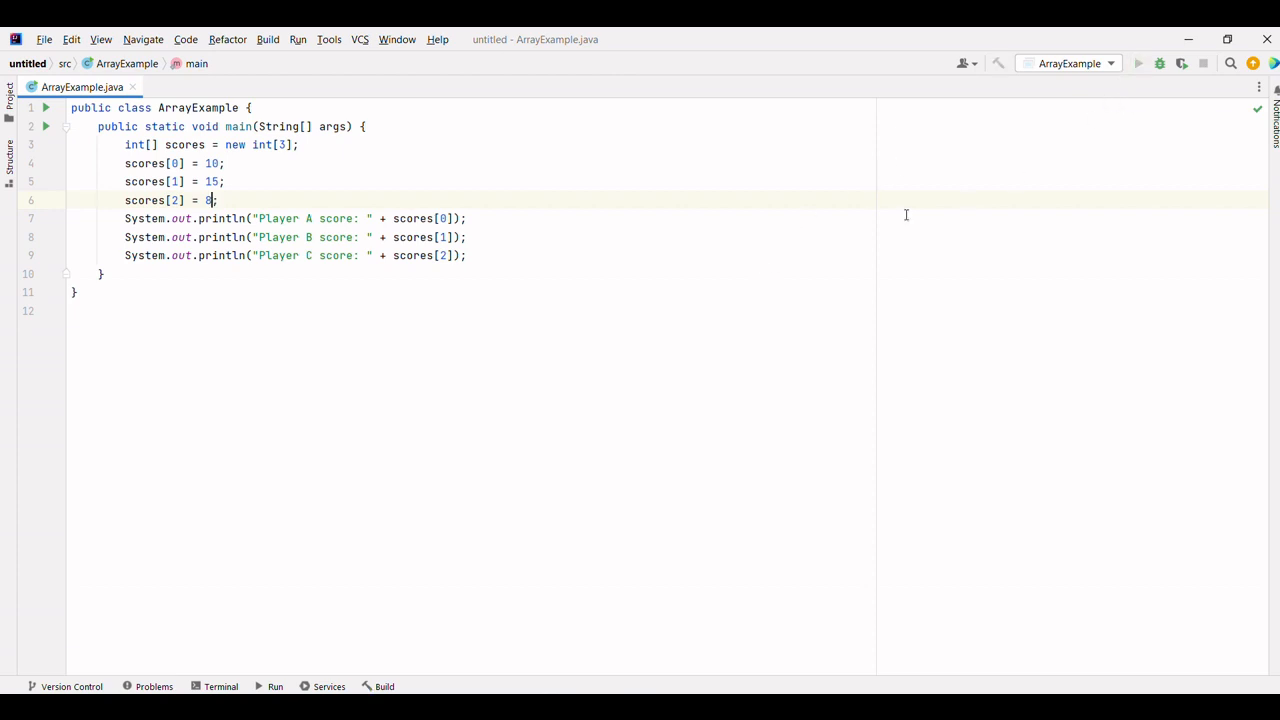
click(1137, 63)
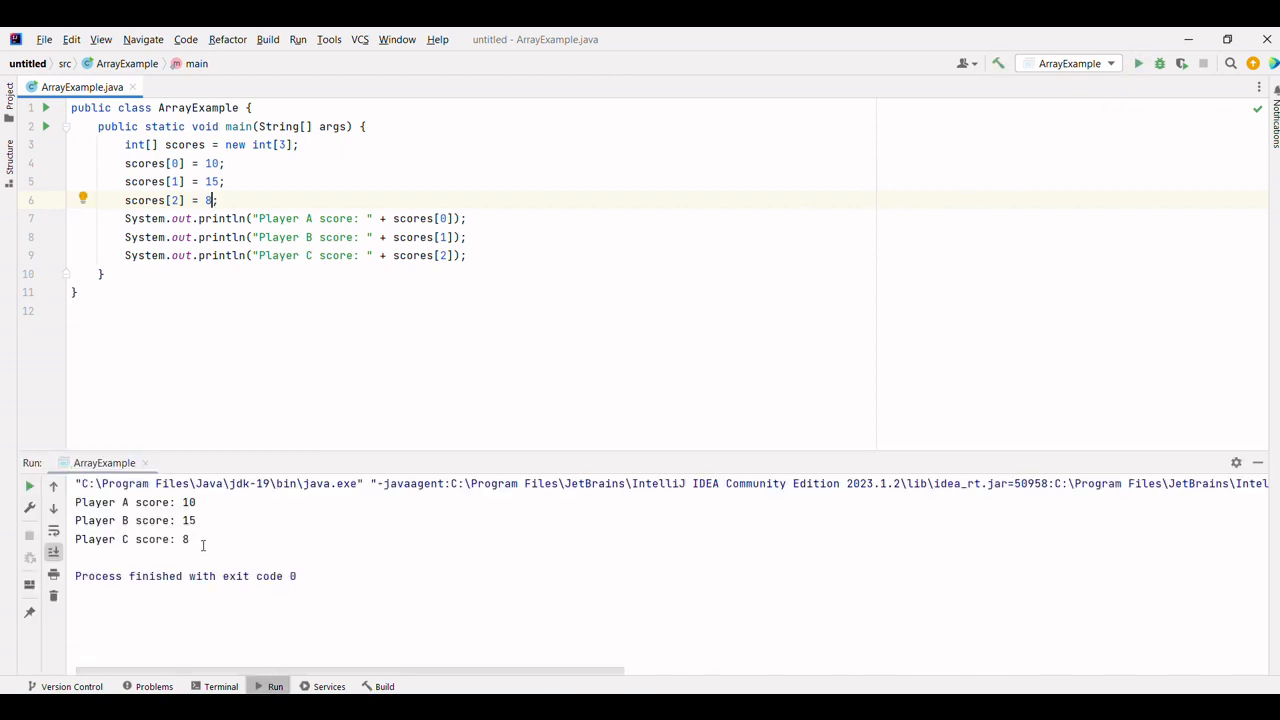
drag(76, 502, 189, 539)
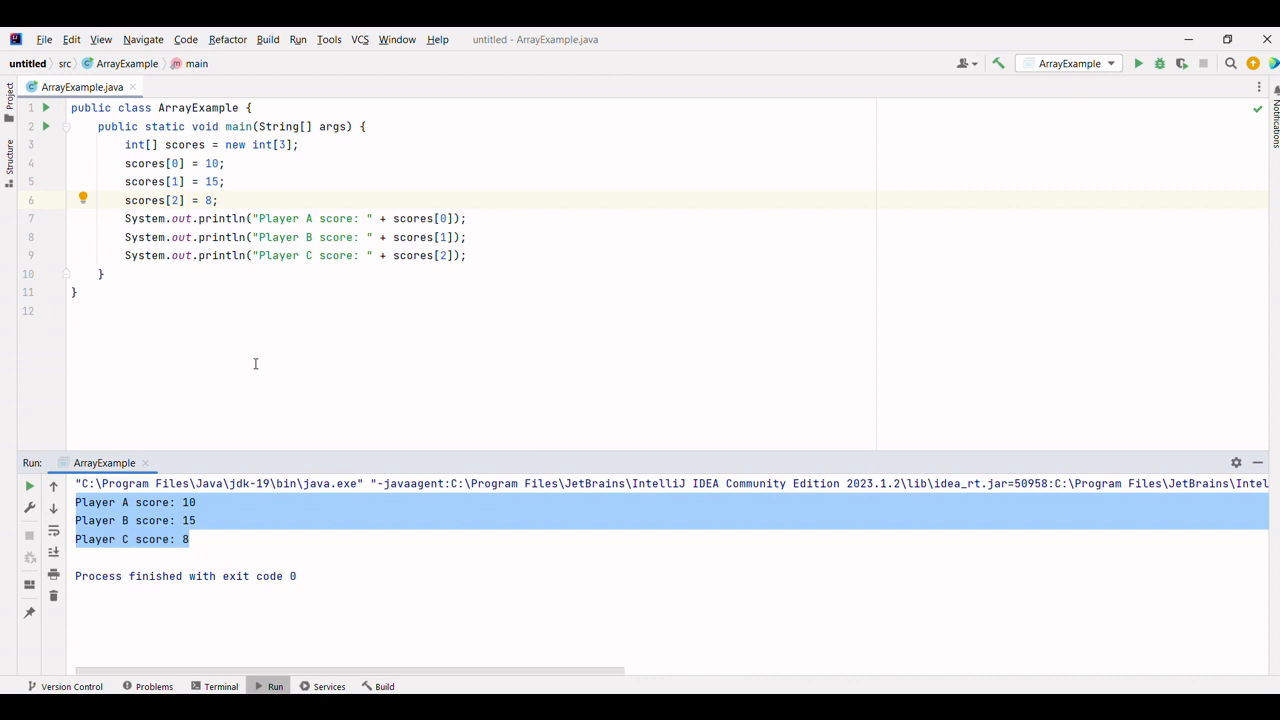
mouse_move(205, 158)
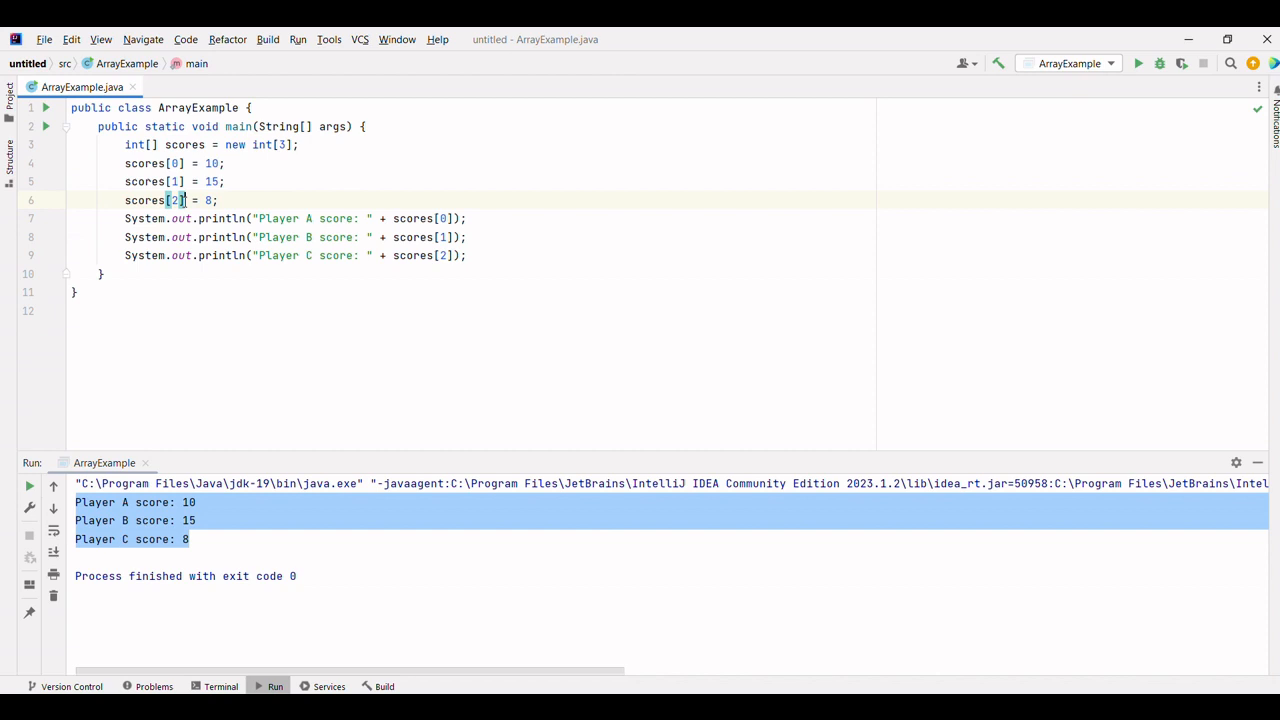
mouse_move(330, 203)
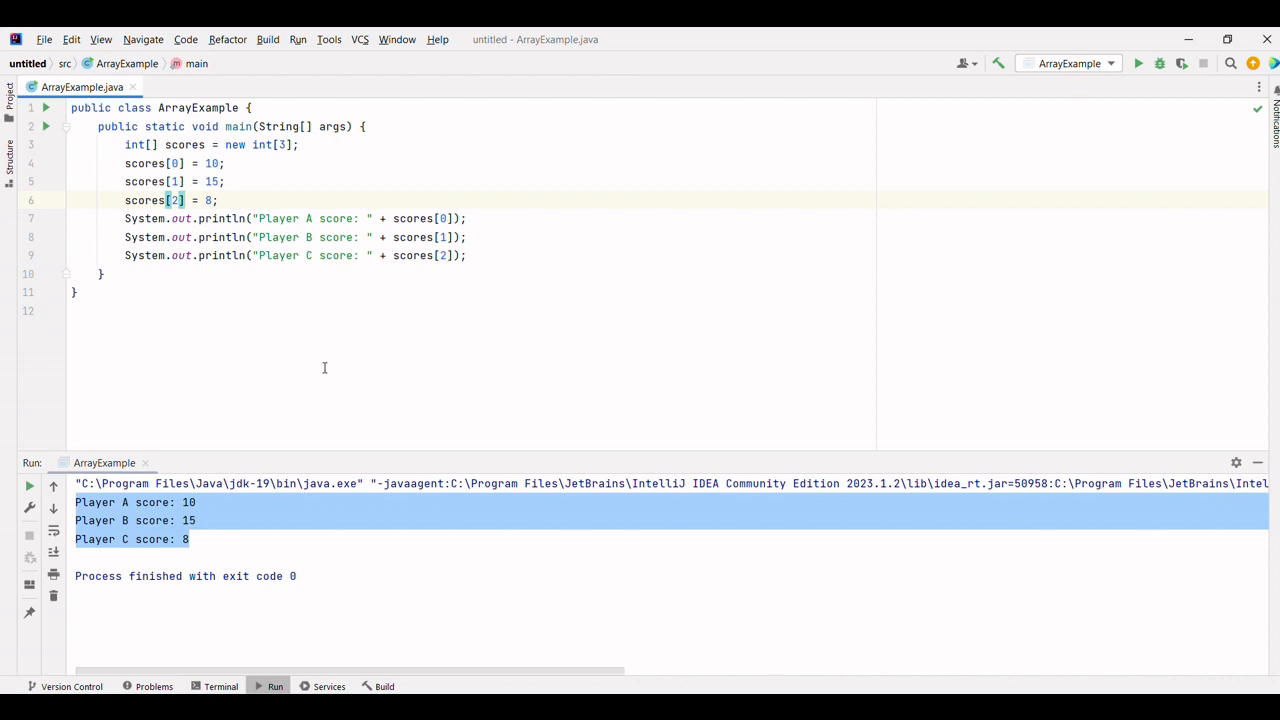
mouse_move(374, 335)
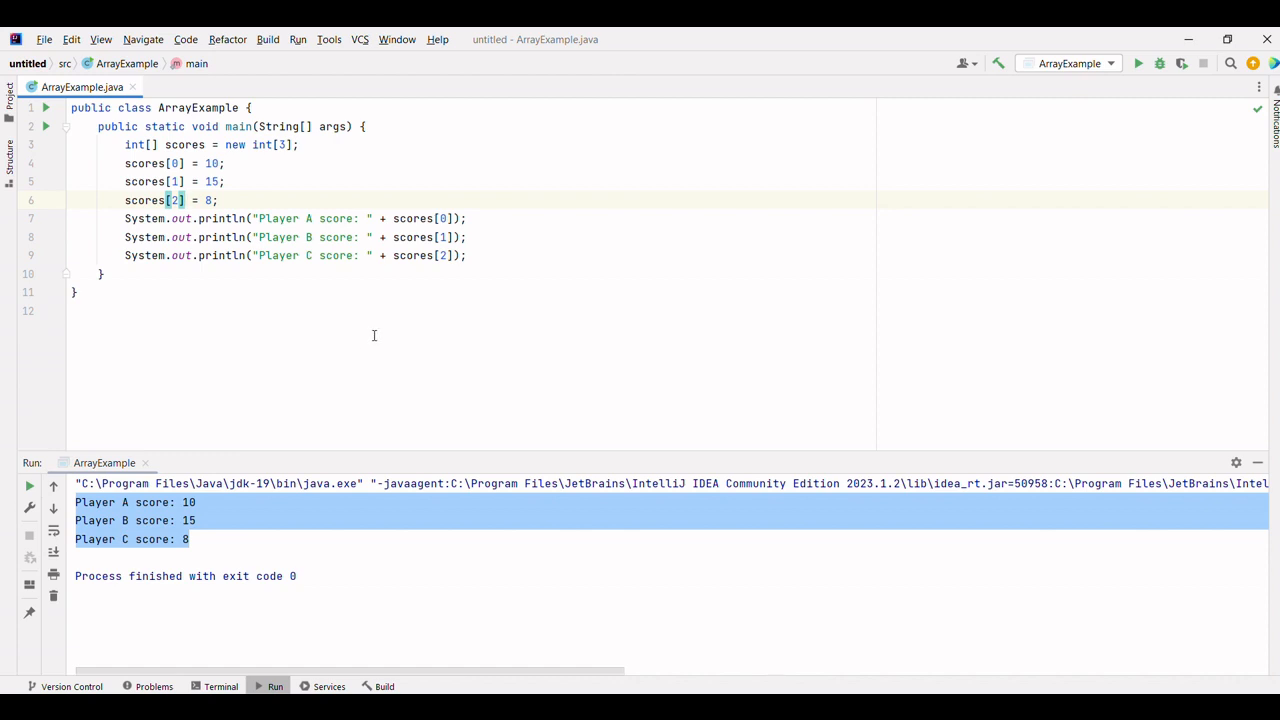
mouse_move(379, 330)
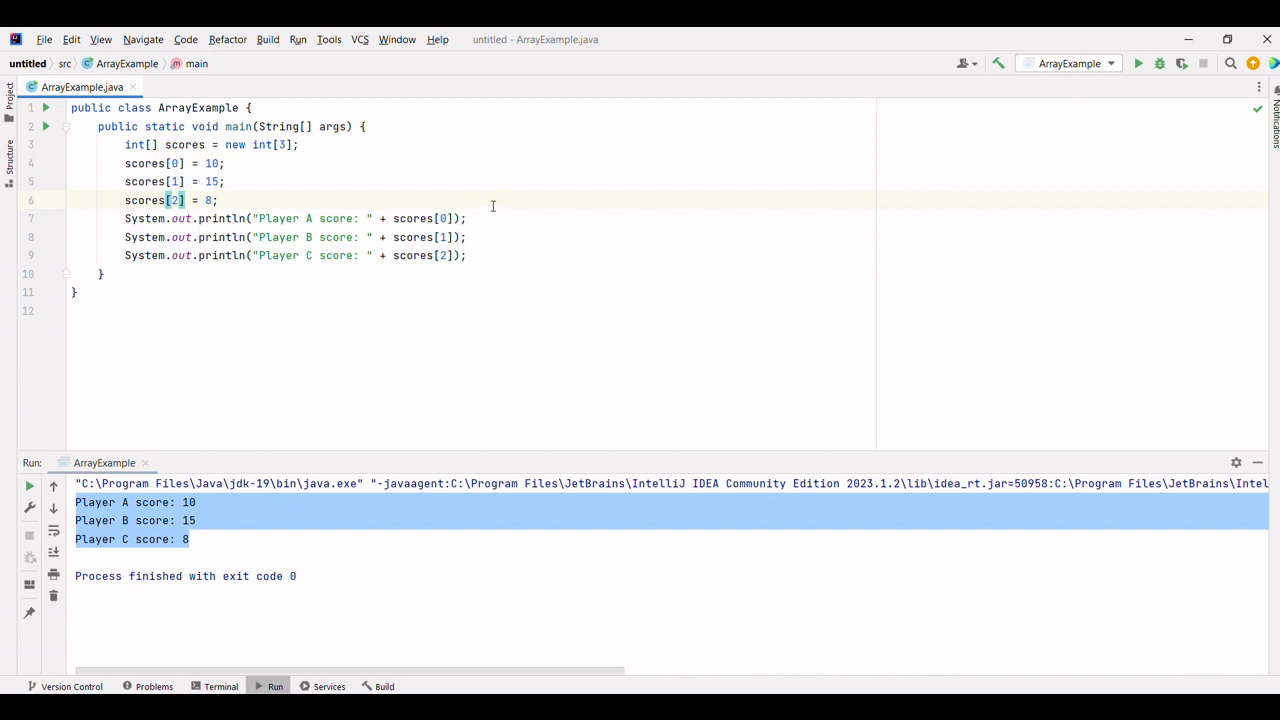
mouse_move(491, 255)
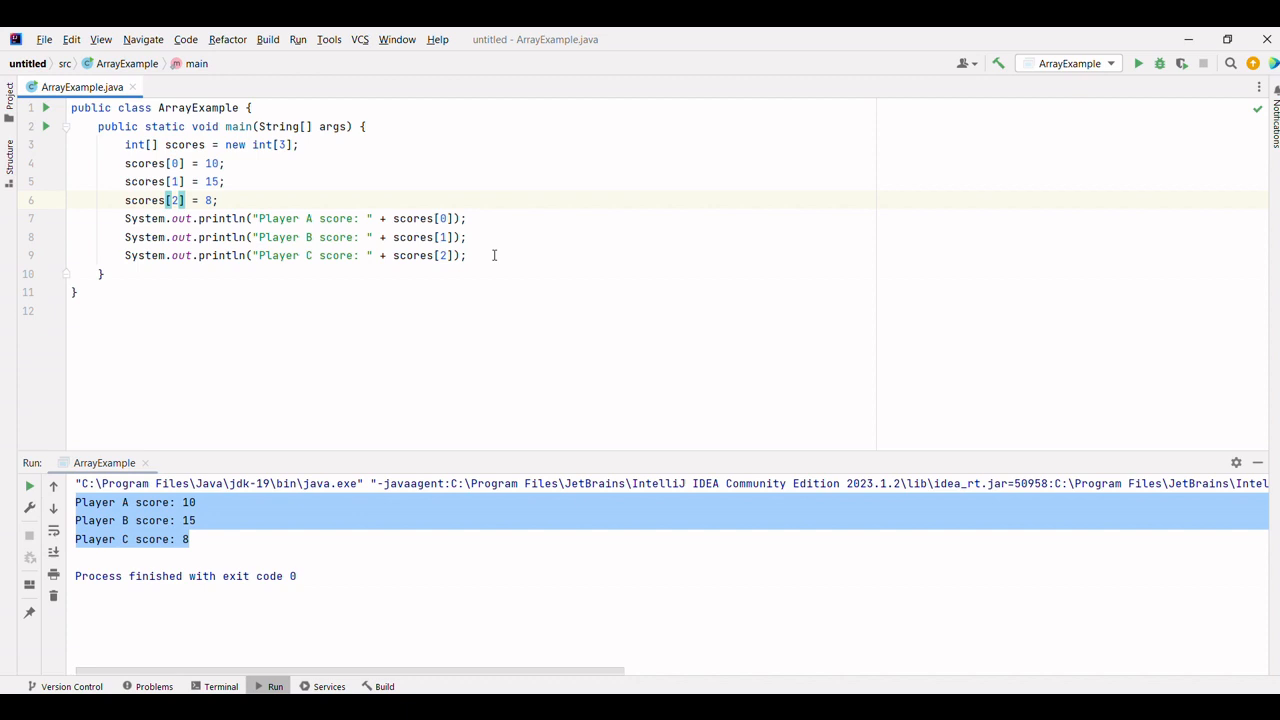
mouse_move(403, 406)
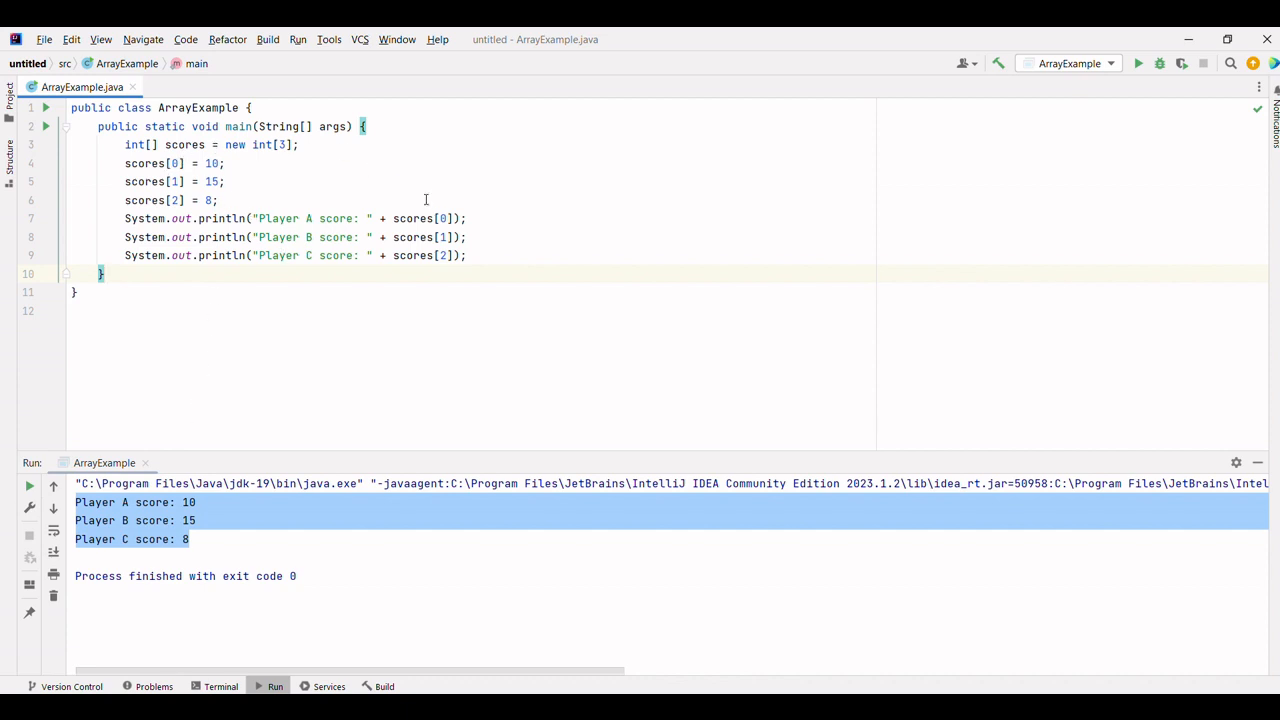
mouse_move(445, 204)
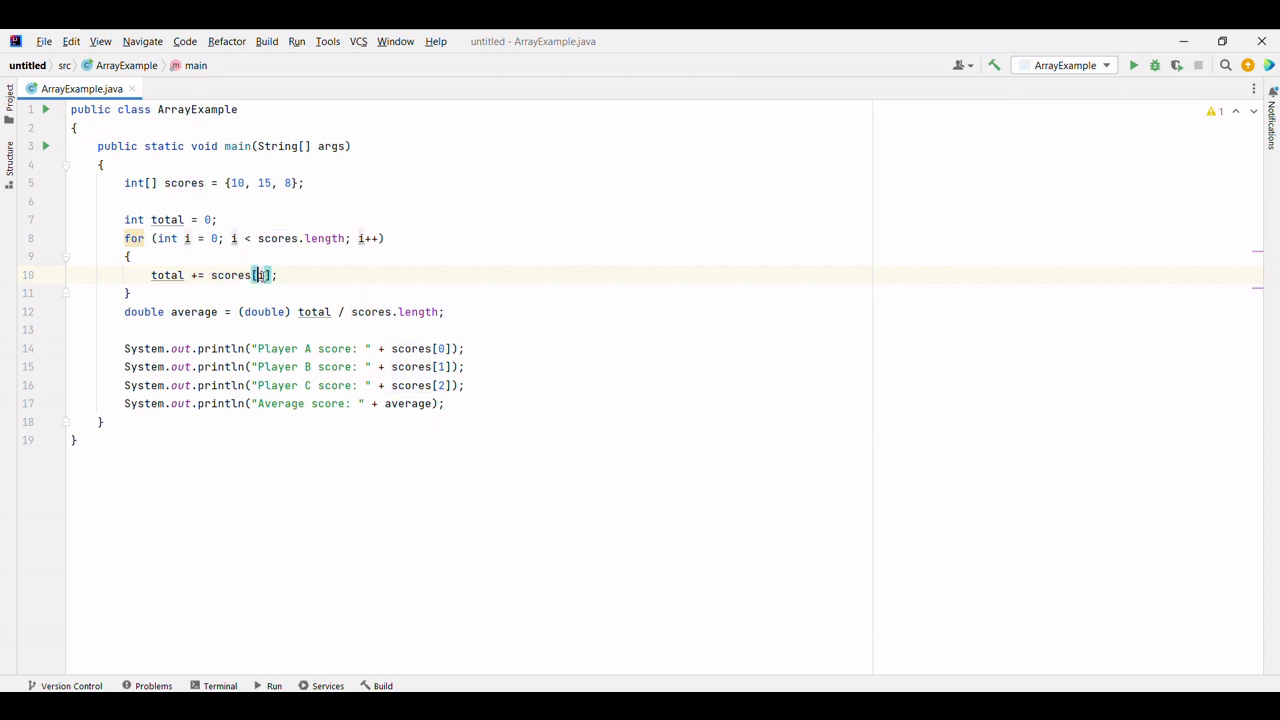
click(232, 183)
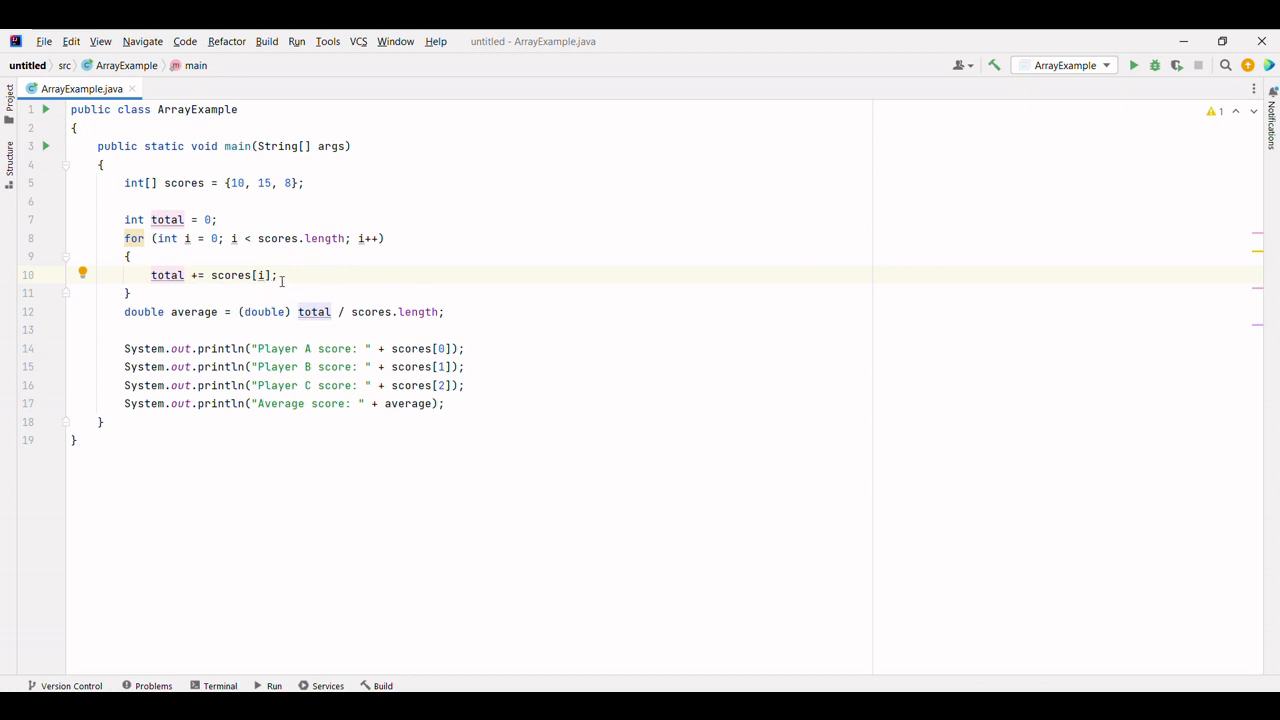
mouse_move(284, 285)
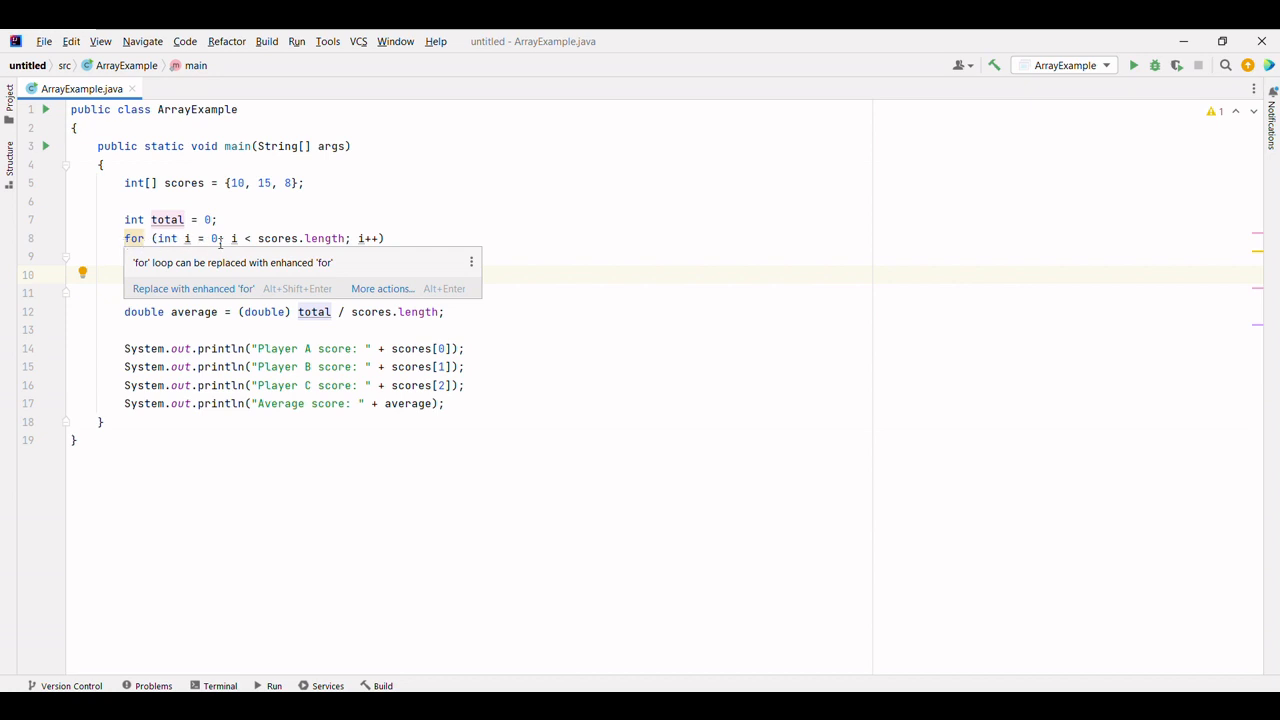
Add total += scores[i]; to the loop body and select the loop condition.
text(total += scores[i];)
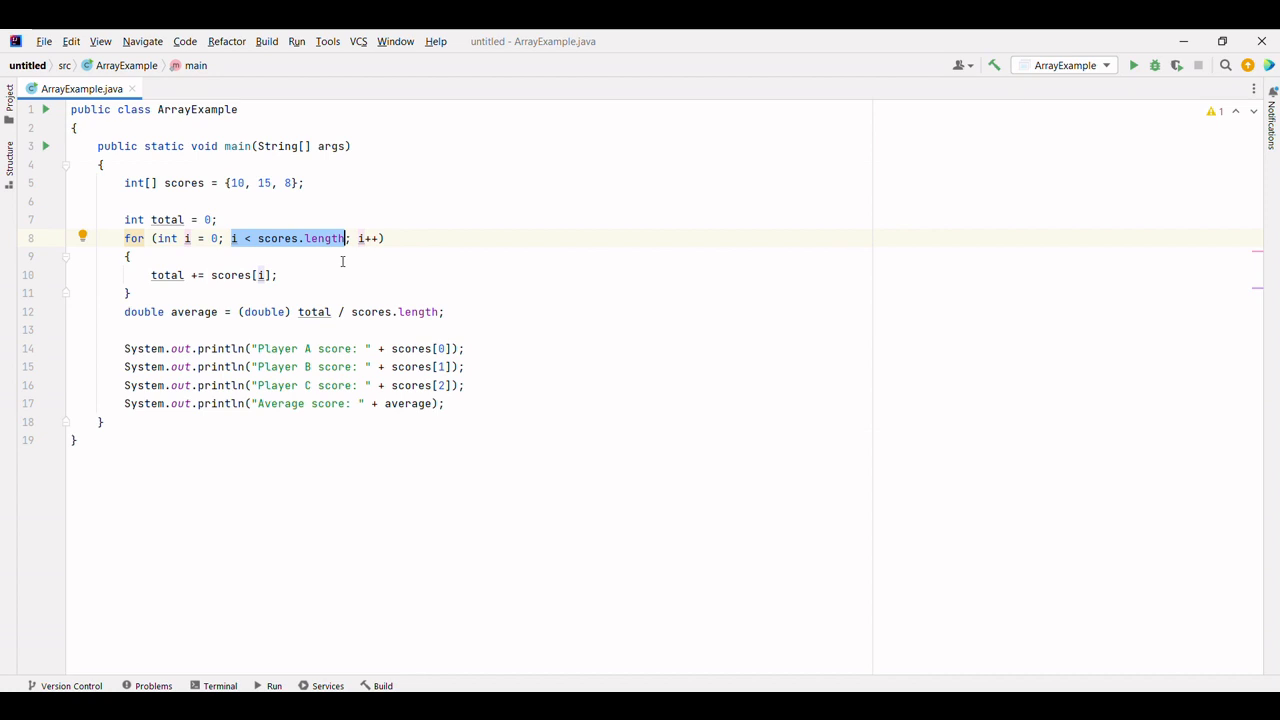
mouse_move(326, 279)
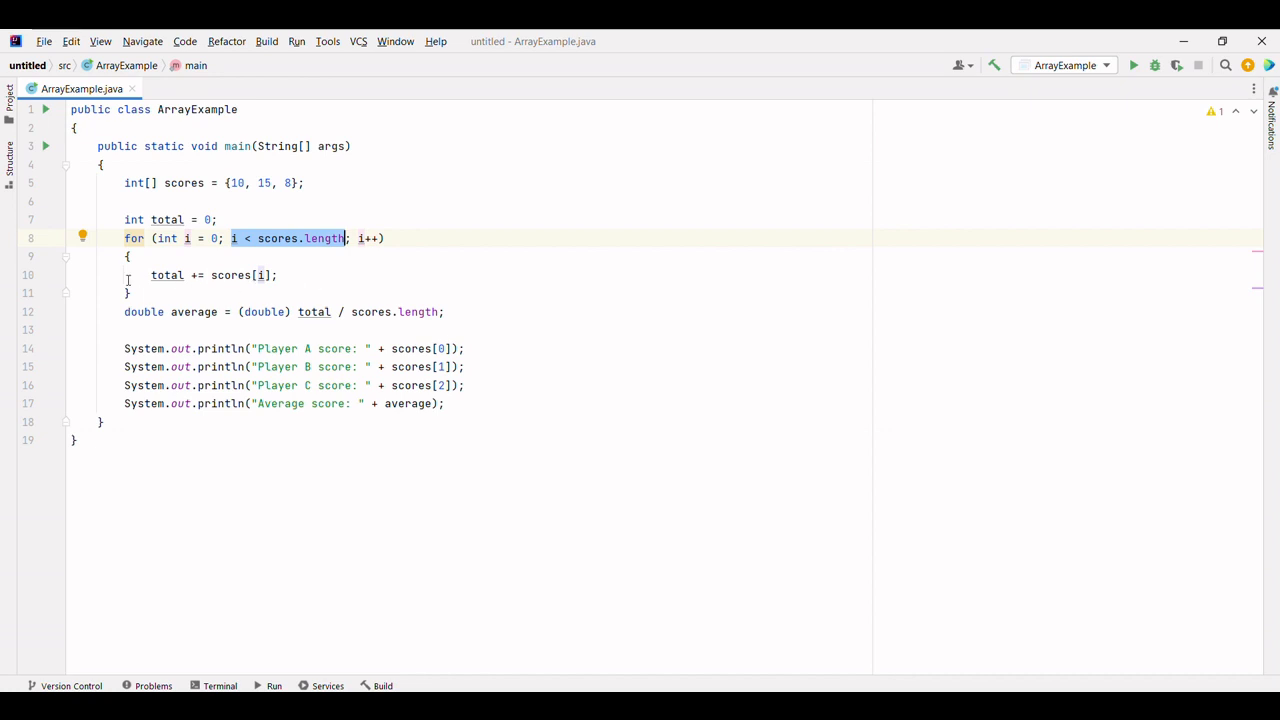
click(210, 275)
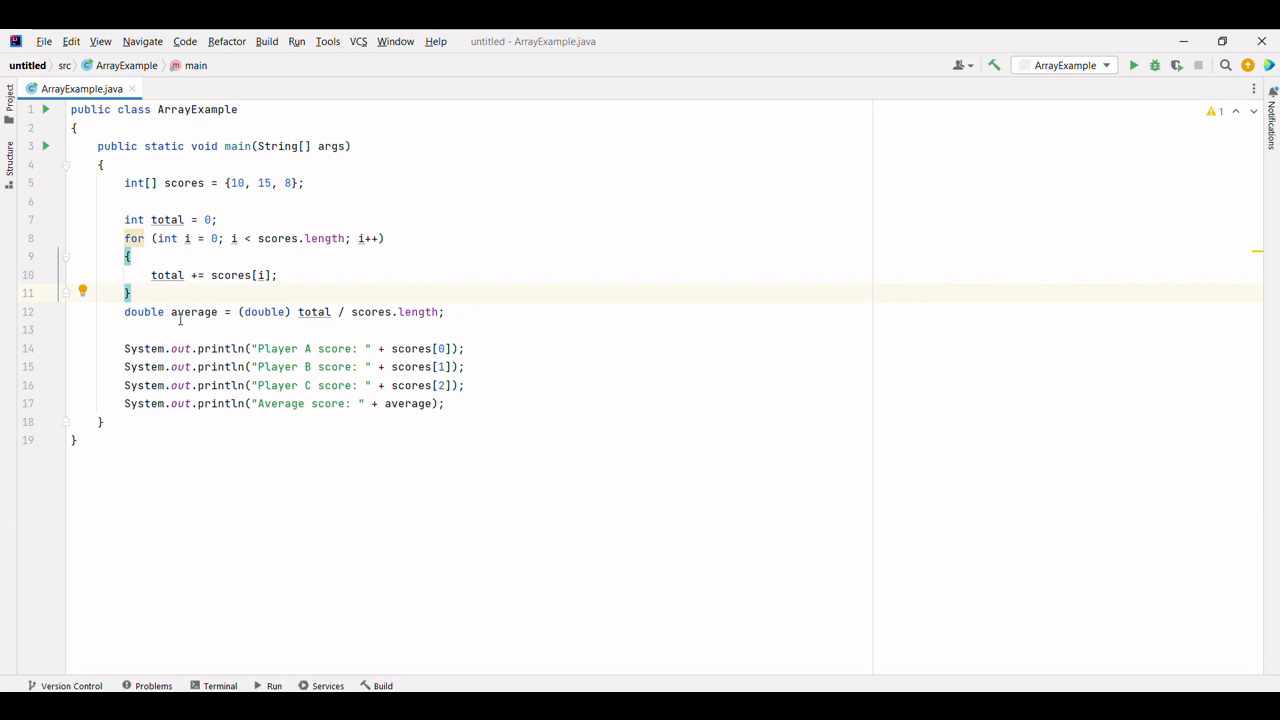
double_click(194, 311)
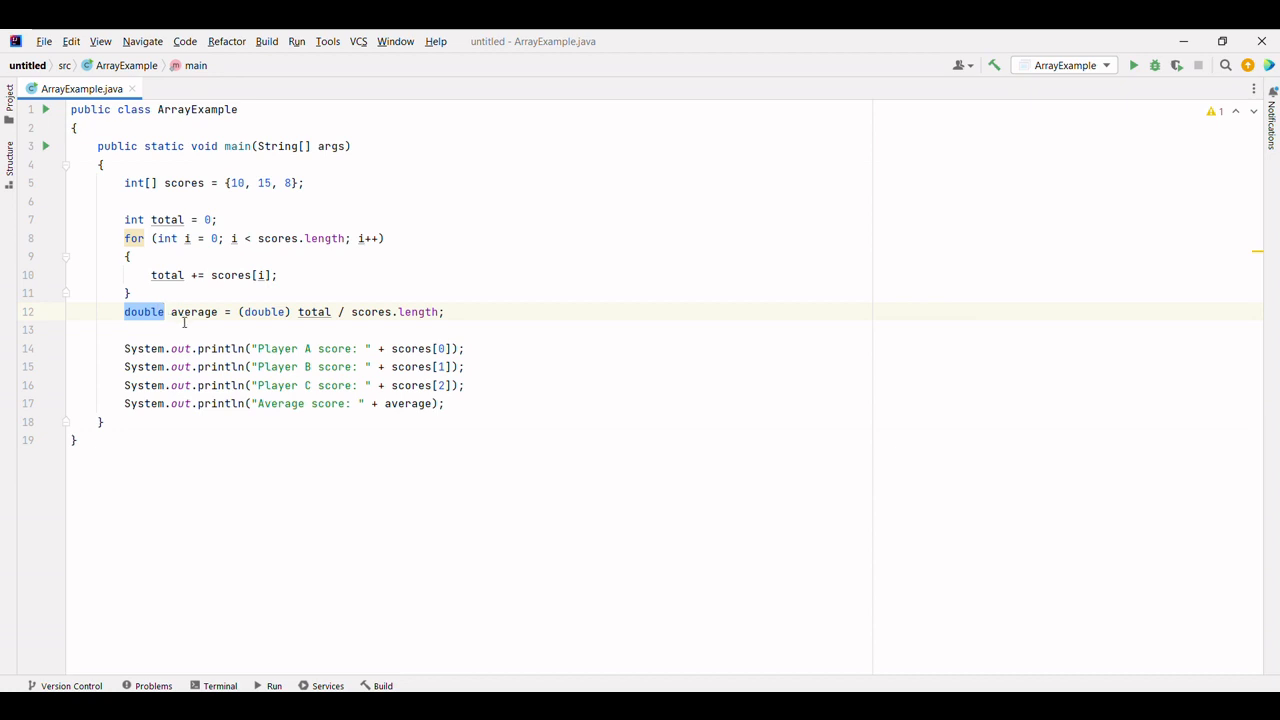
double_click(262, 311)
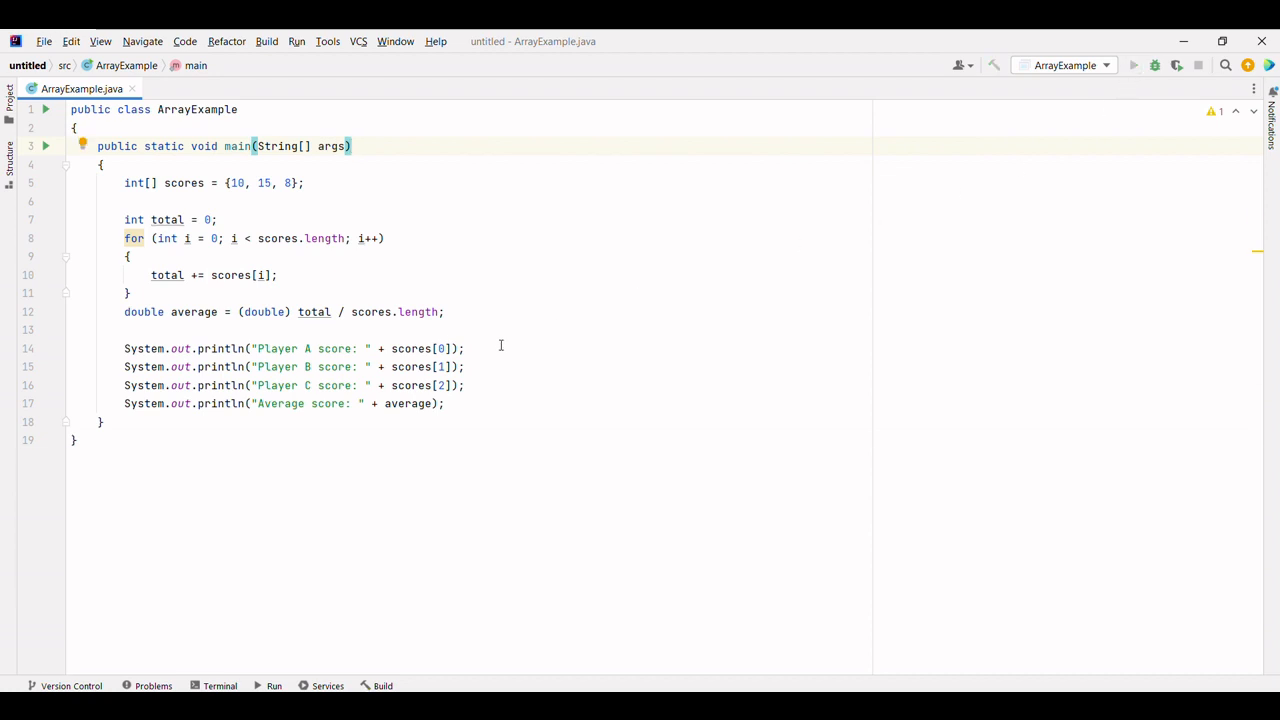
Run ArrayExample and highlight the Average score value 11.0 in the output.
click(1133, 65)
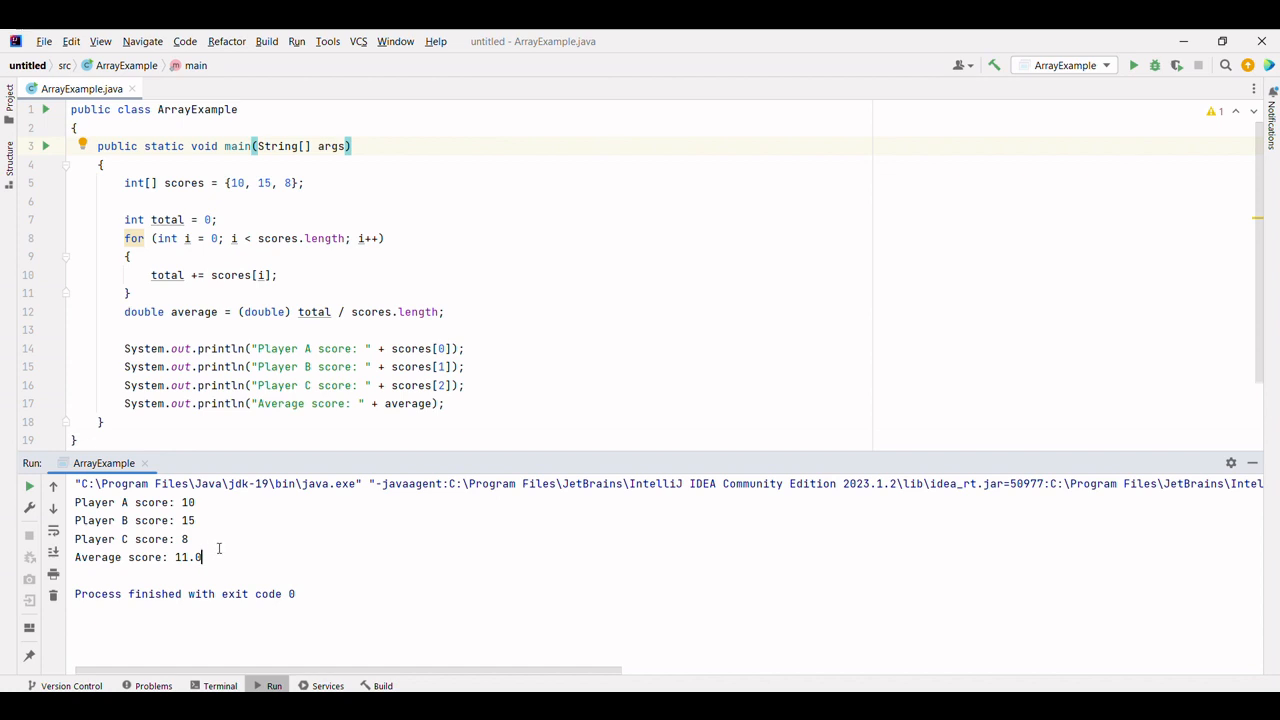
triple_click(137, 557)
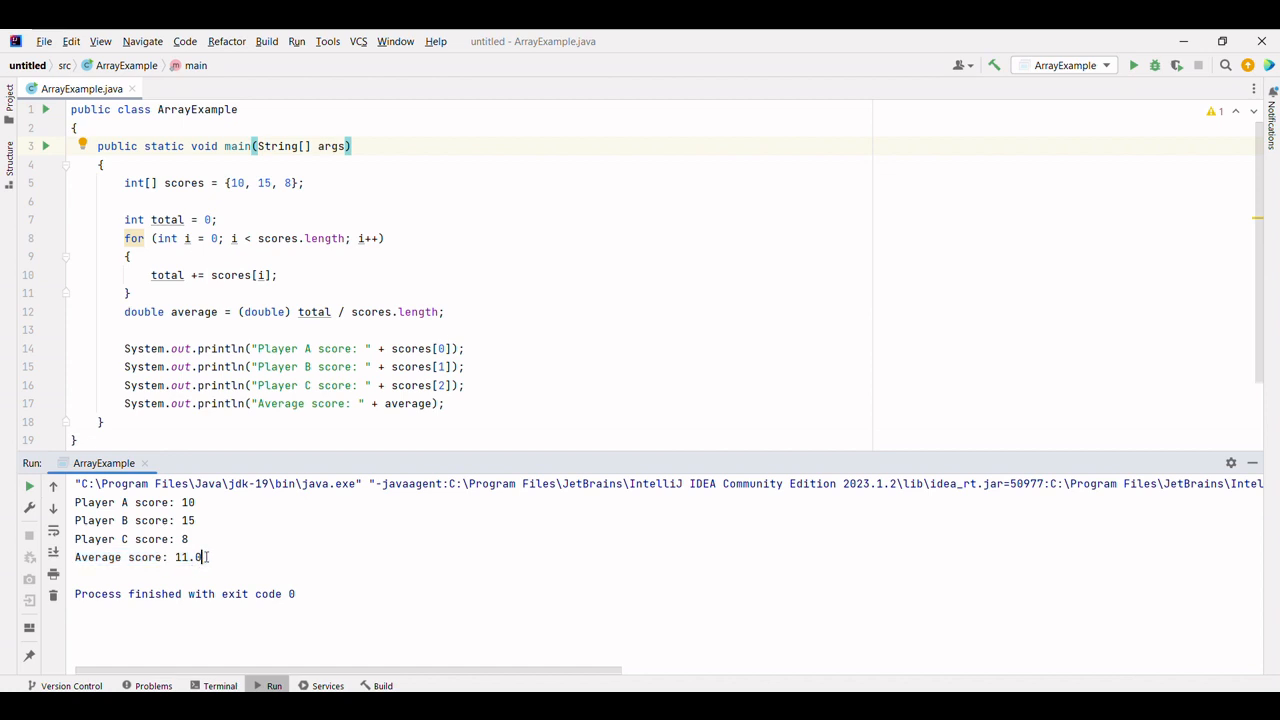
double_click(187, 557)
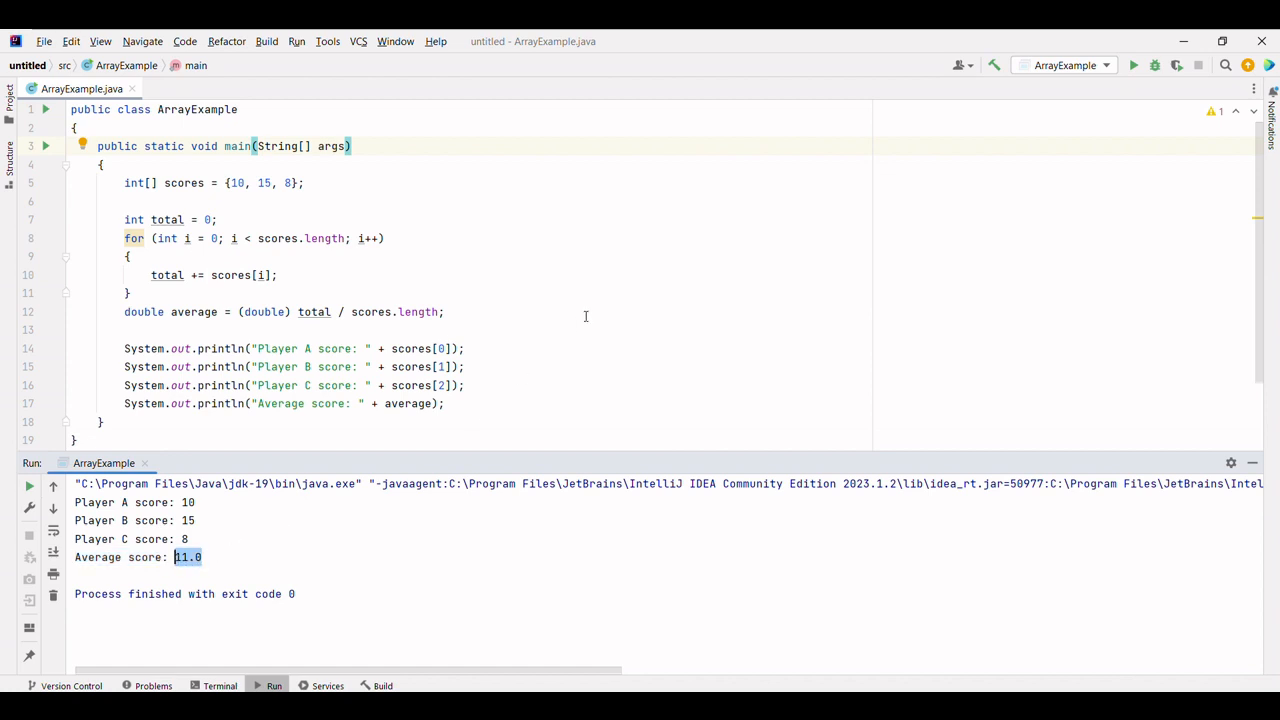